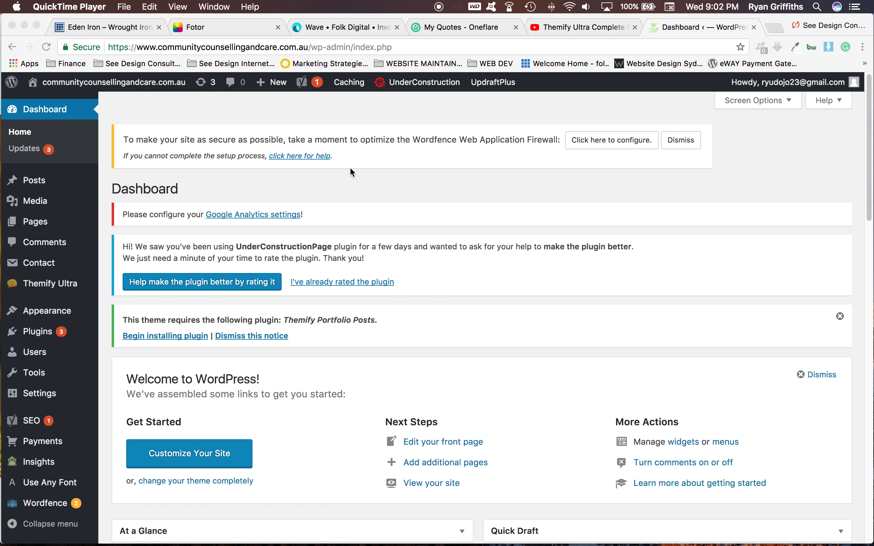
mouse_move(92, 149)
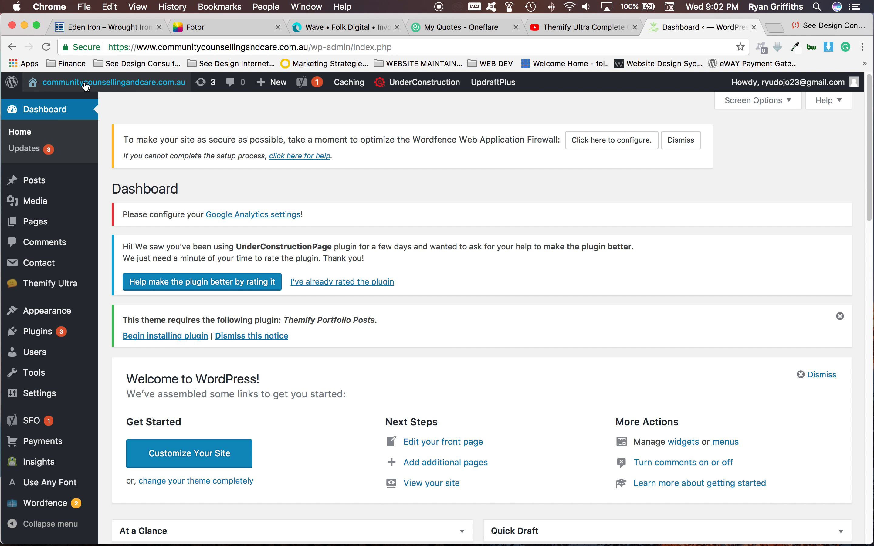
mouse_move(113, 82)
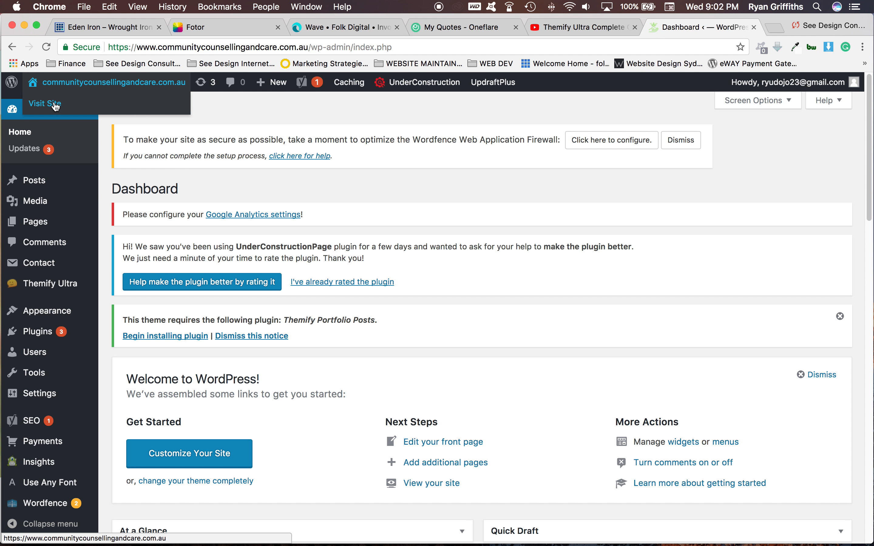
Leave the WordPress dashboard for the site's public homepage via Visit Site
click(44, 104)
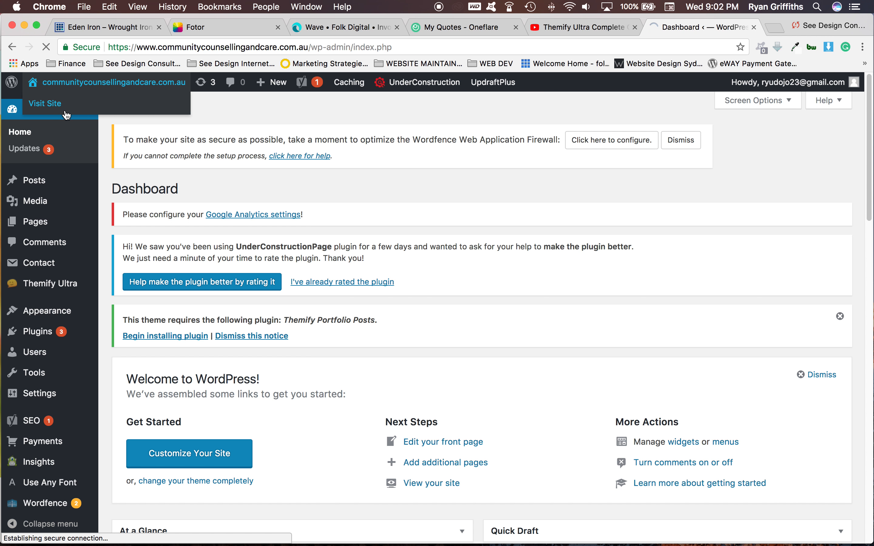
Load the Community Counselling & Care homepage and start turning on the builder
click(45, 103)
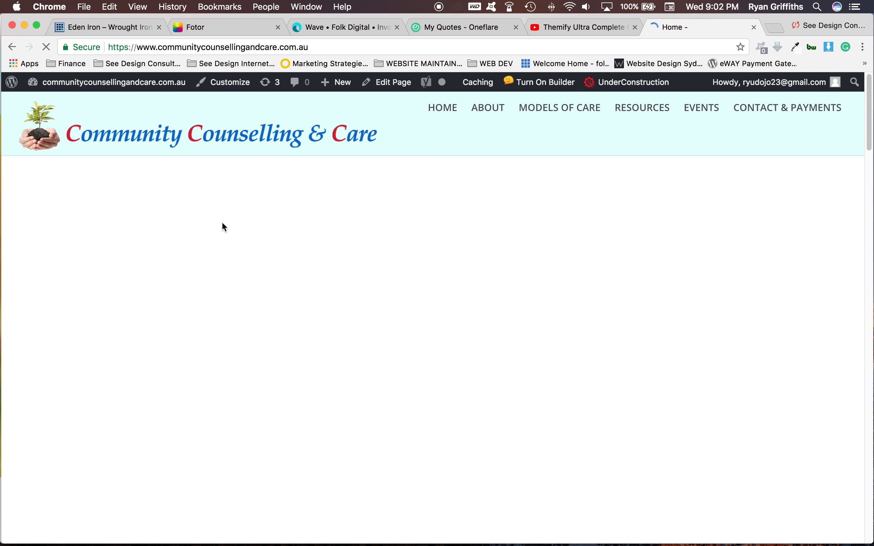
mouse_move(463, 176)
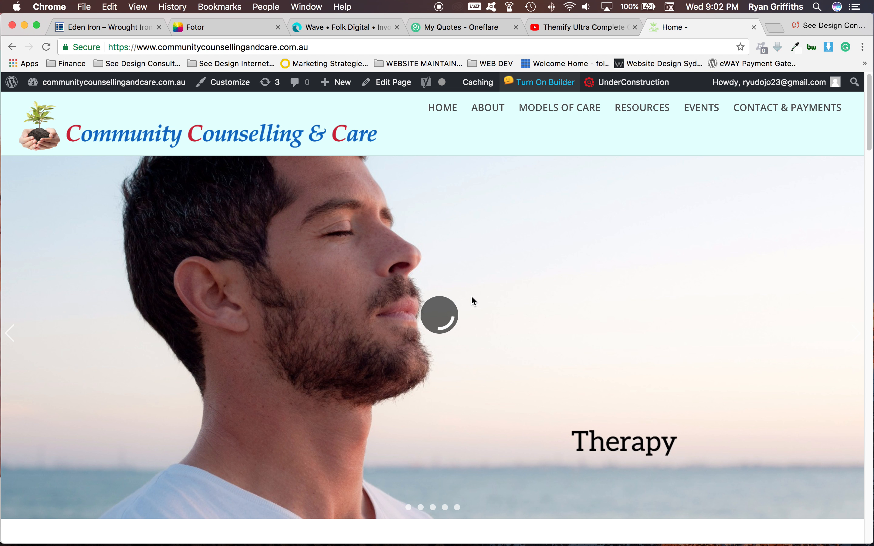
Activate Themify Builder live editing and bring the tagline text module under the slider into view
click(545, 82)
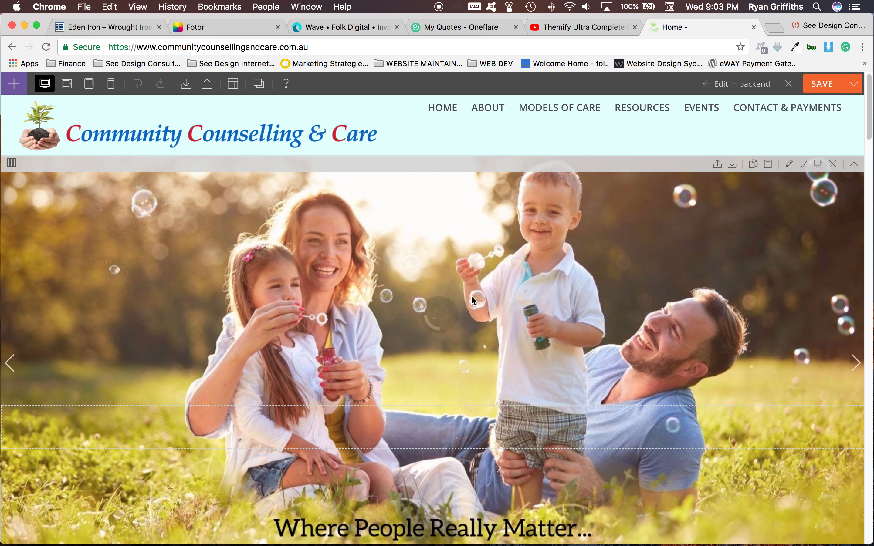
scroll(down, 3)
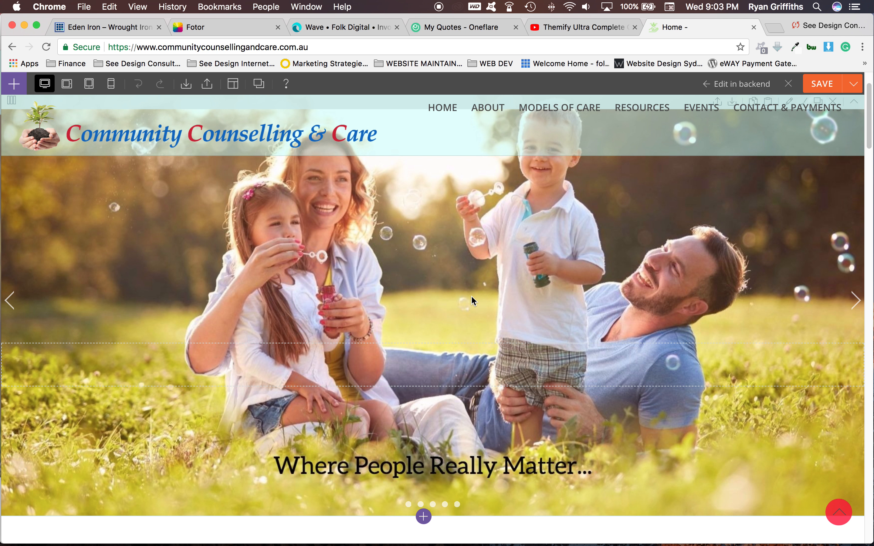
scroll(down, 3)
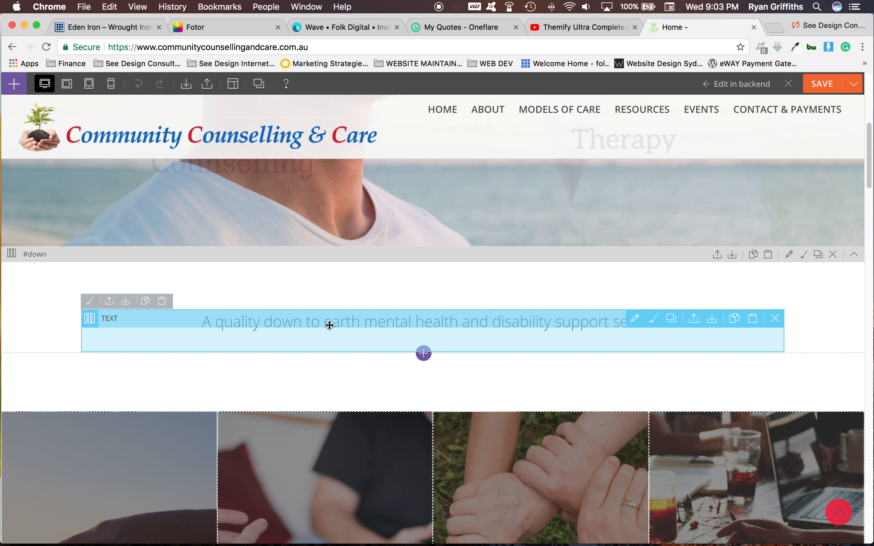
Bring up the tagline text module's editor showing its text content
click(634, 318)
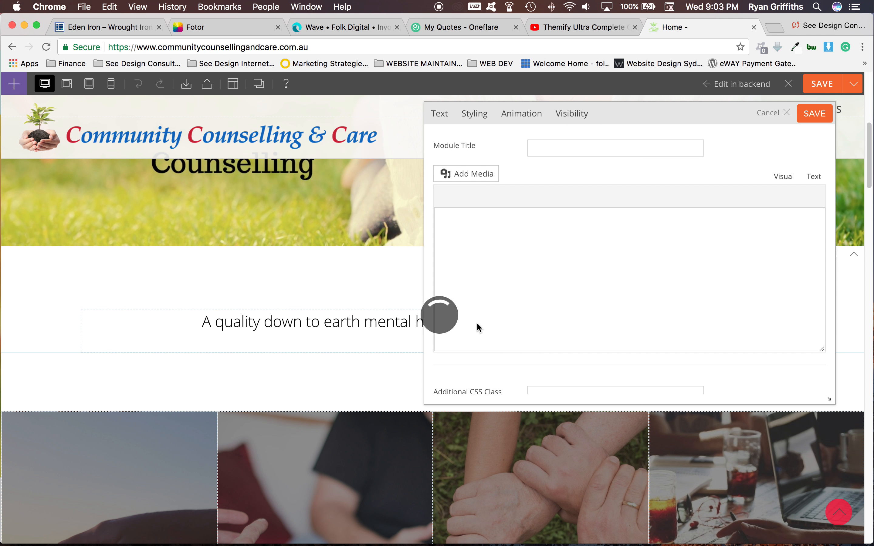
click(813, 176)
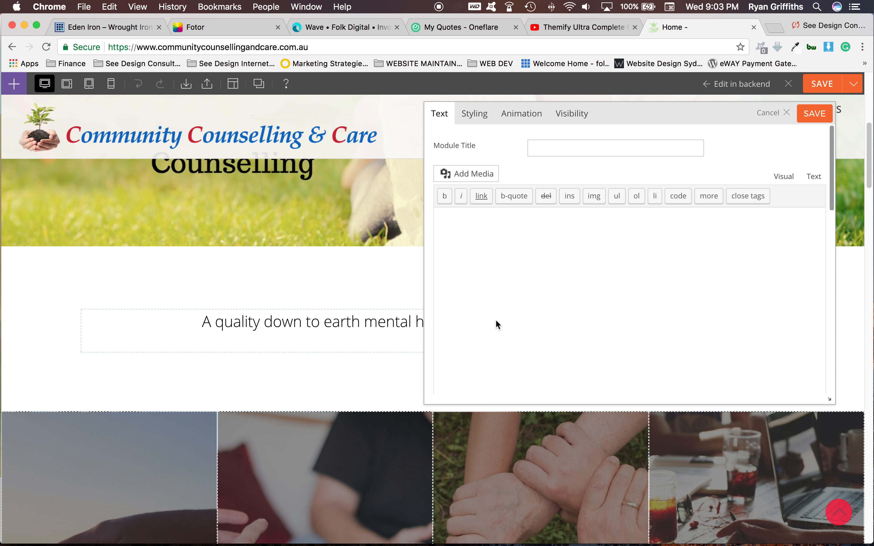
click(783, 176)
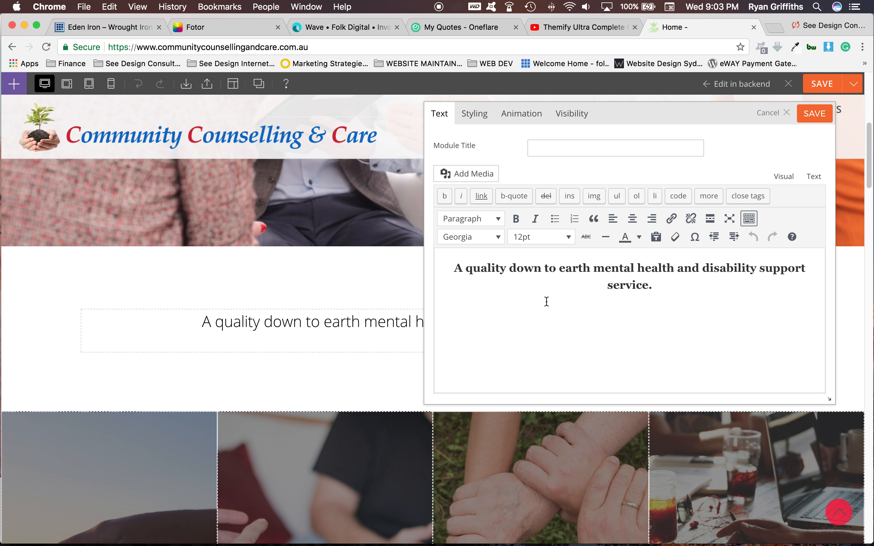
mouse_move(459, 269)
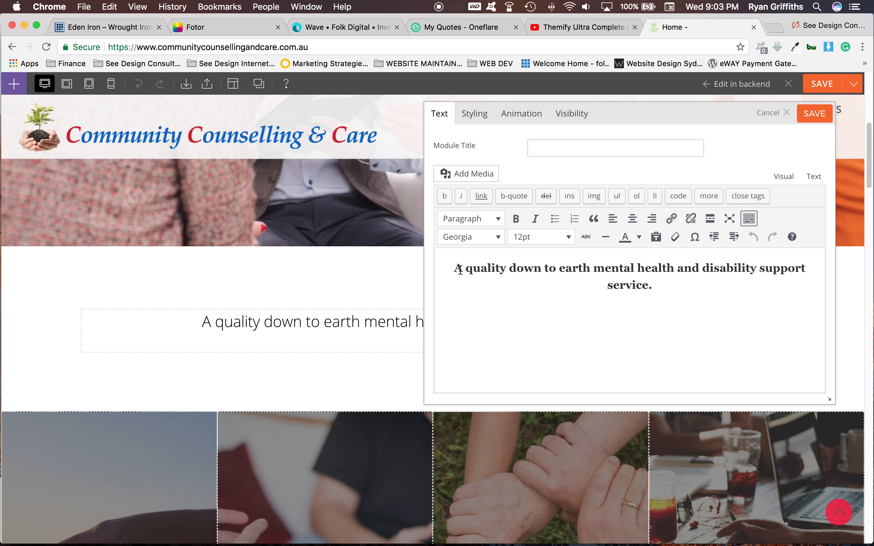
Insert test digits '123' after the letter A in the tagline, then delete them again
click(469, 219)
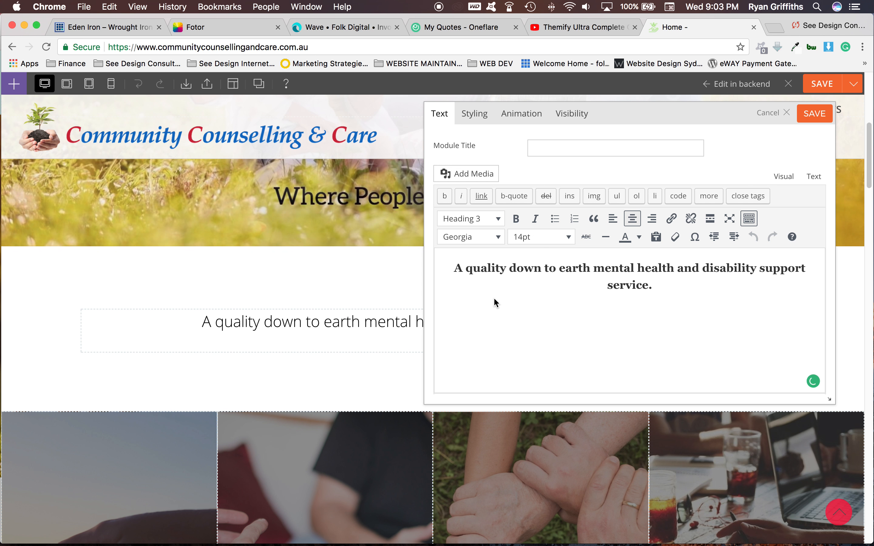
text(123)
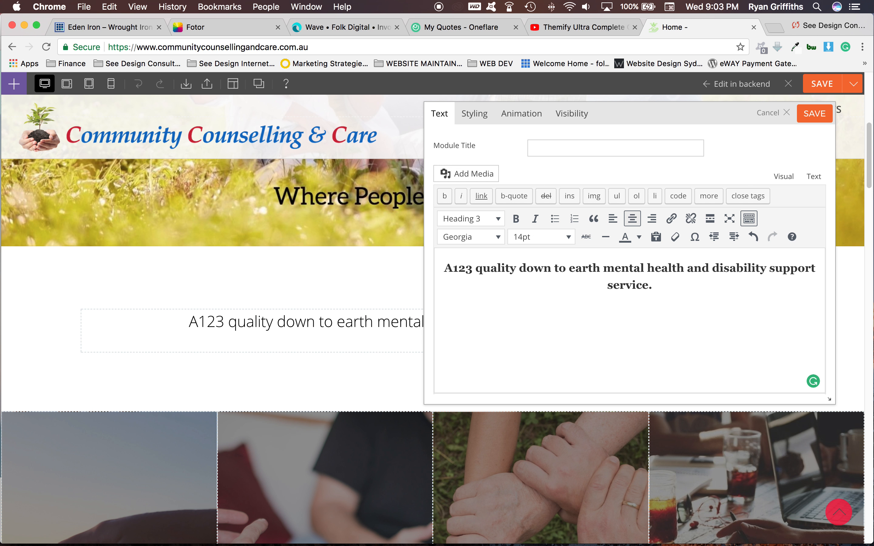
key(Backspace)
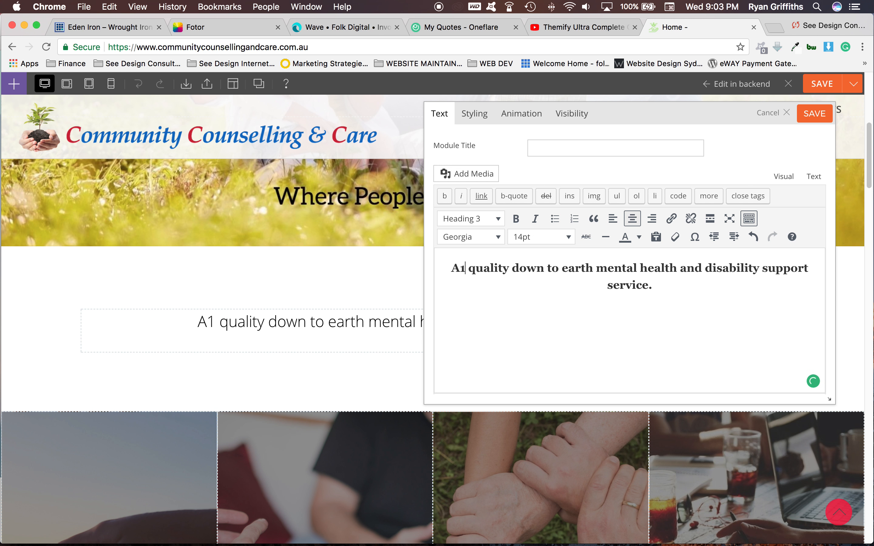
key(Backspace)
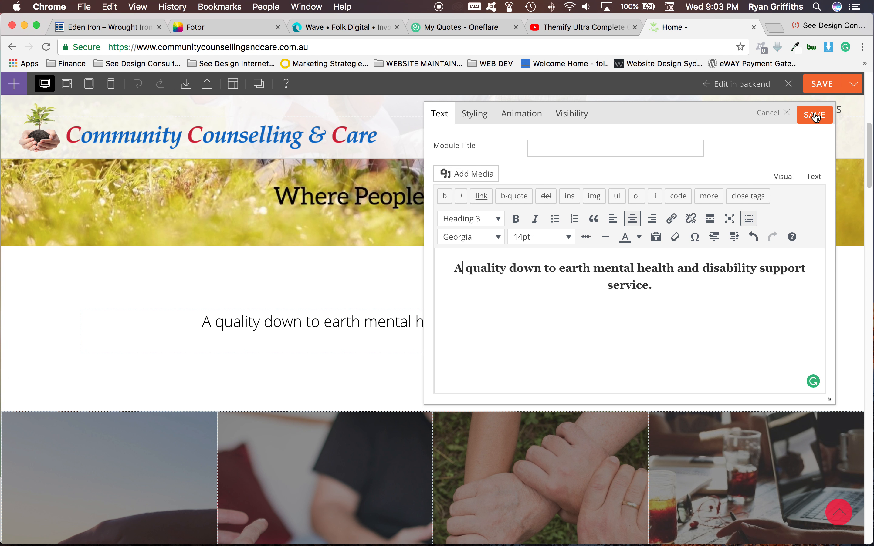
Save and close the tagline text module, leaving its sentence unchanged
click(815, 115)
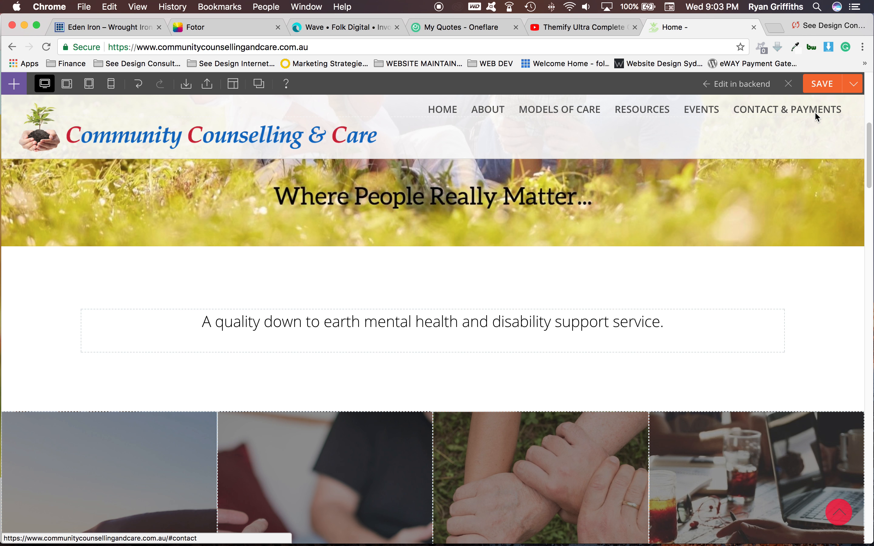
mouse_move(709, 133)
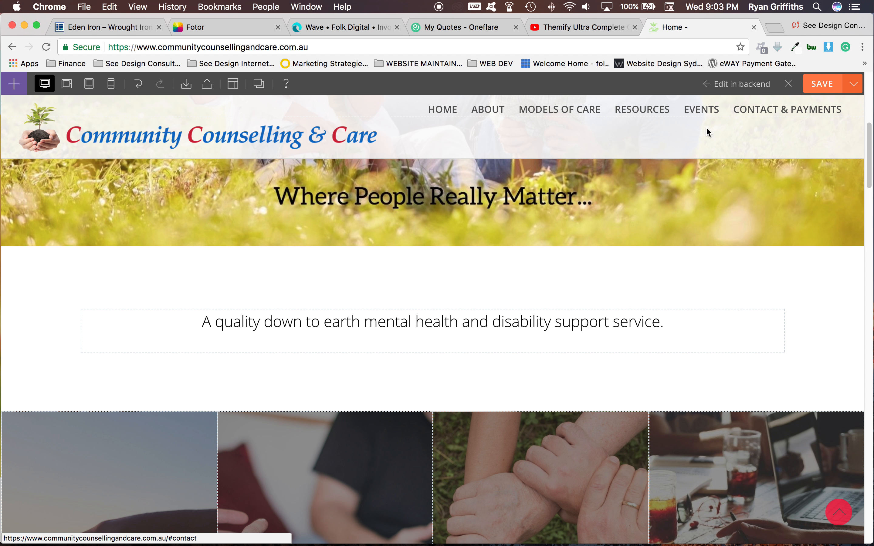
mouse_move(820, 89)
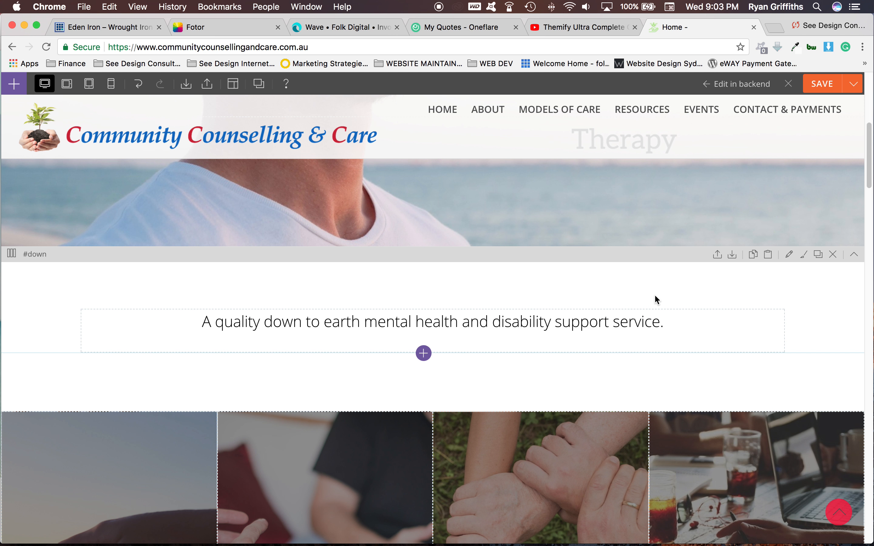
Scroll down to the About section's counsellor photo and benefits list
scroll(down, 3)
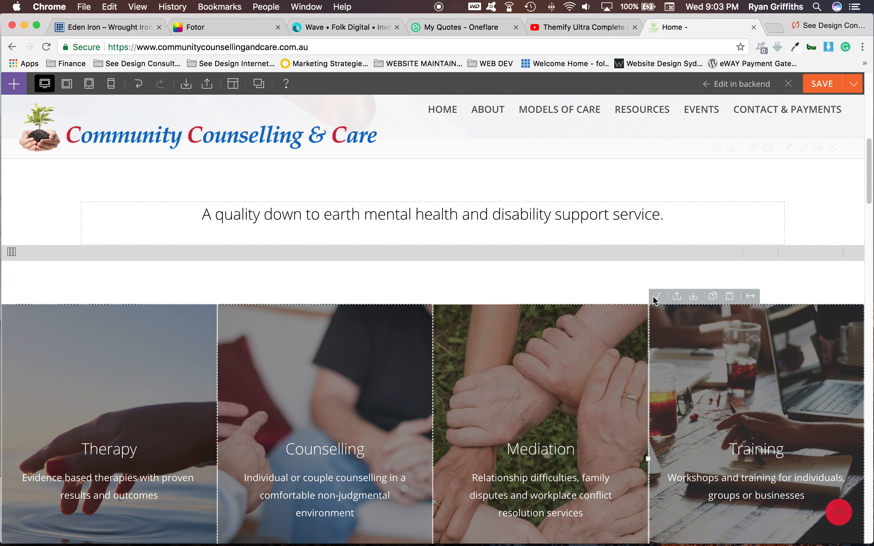
scroll(down, 3)
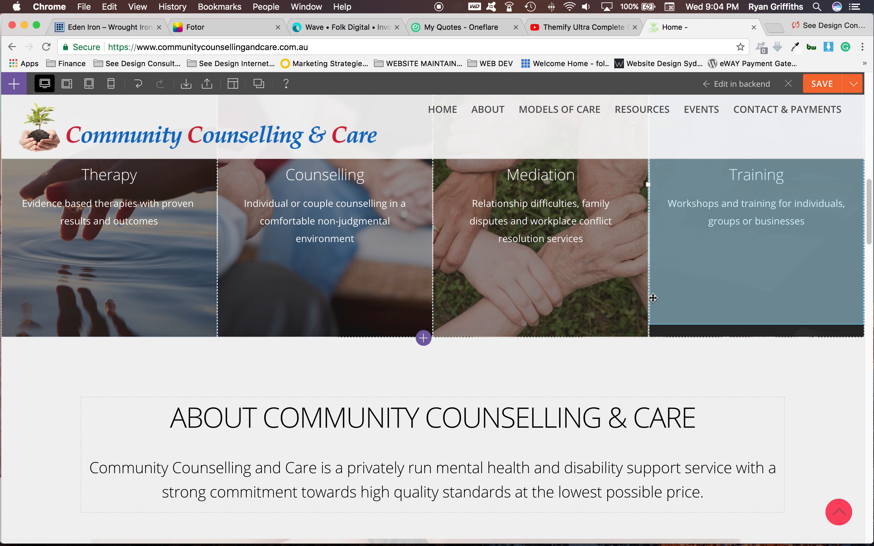
scroll(down, 3)
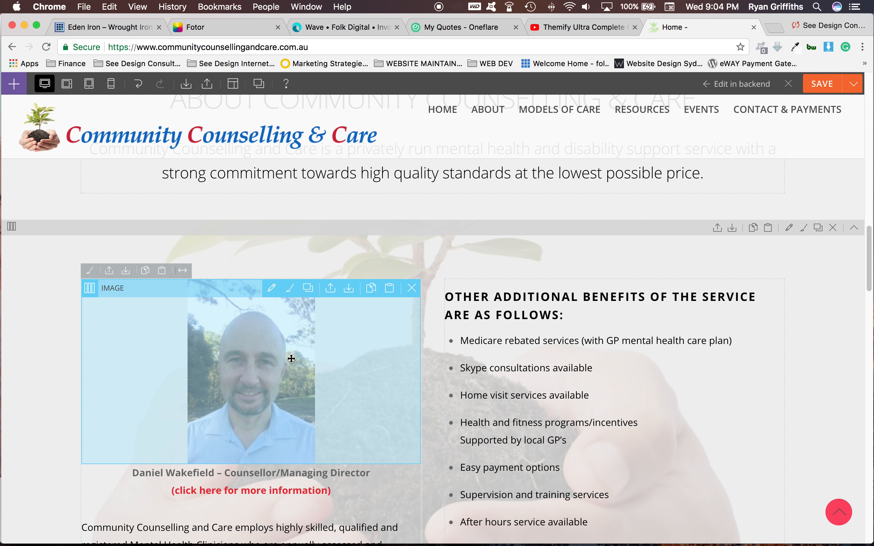
mouse_move(274, 348)
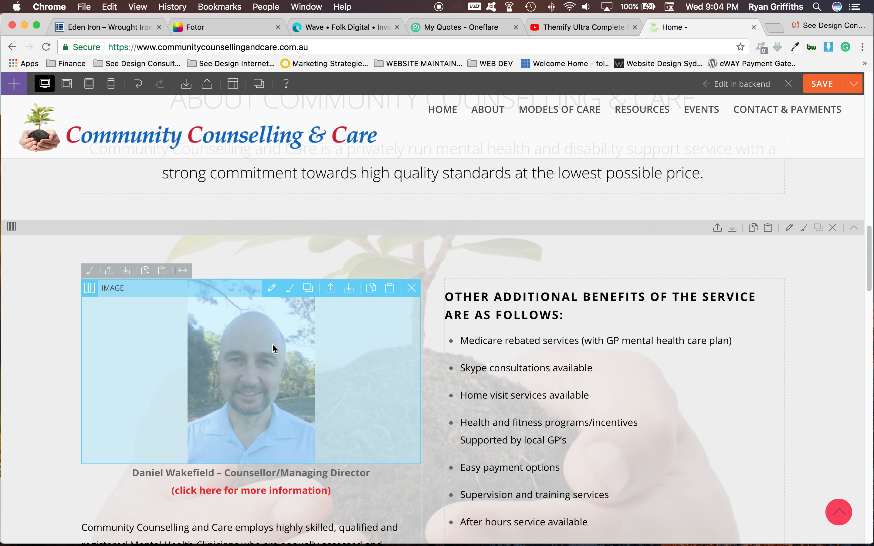
mouse_move(310, 342)
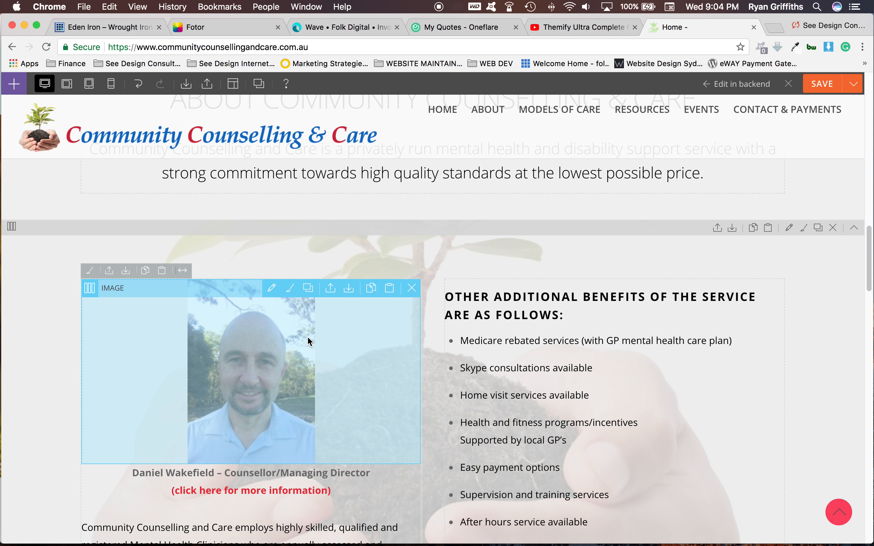
click(270, 288)
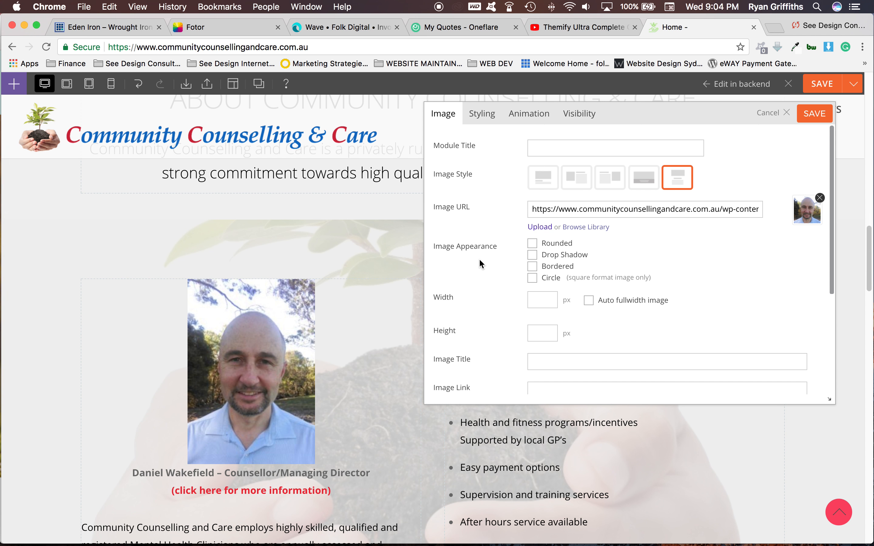
mouse_move(805, 219)
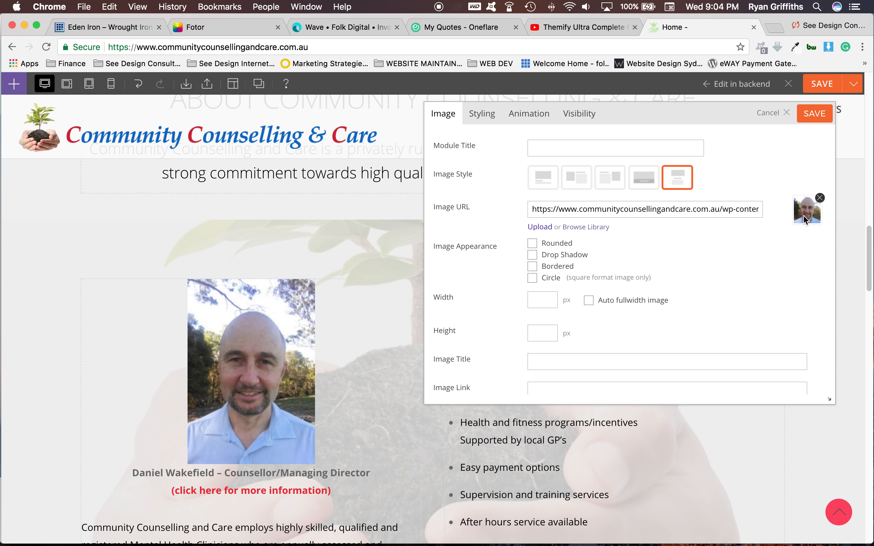
mouse_move(582, 227)
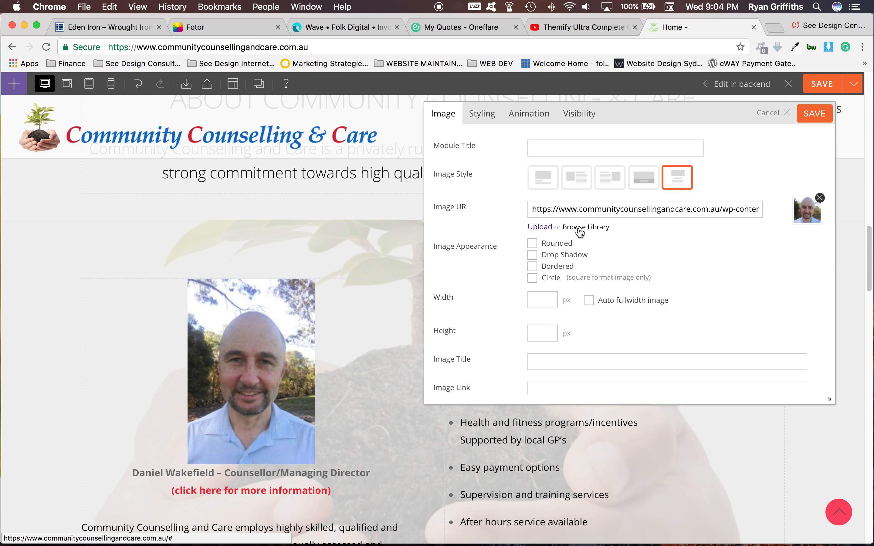
Bring up the media library via Browse Library to pick a replacement counsellor photo
click(585, 227)
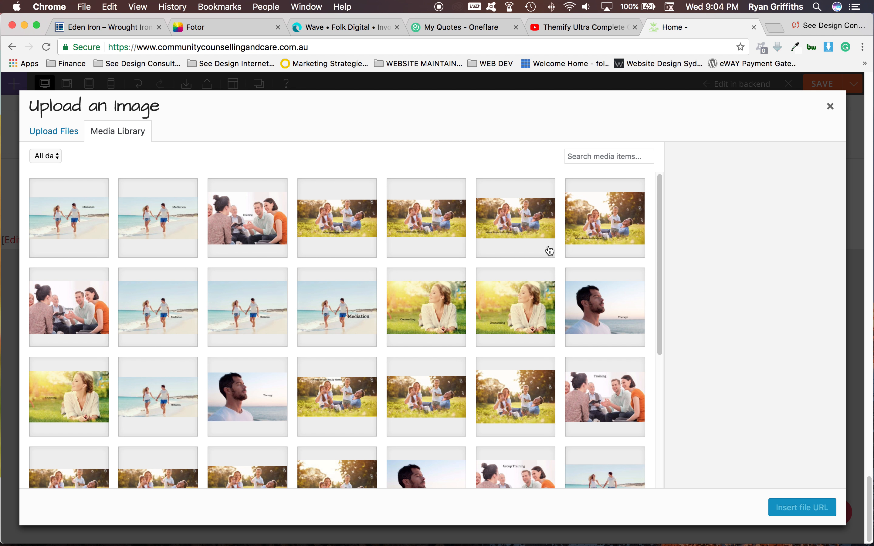
mouse_move(454, 310)
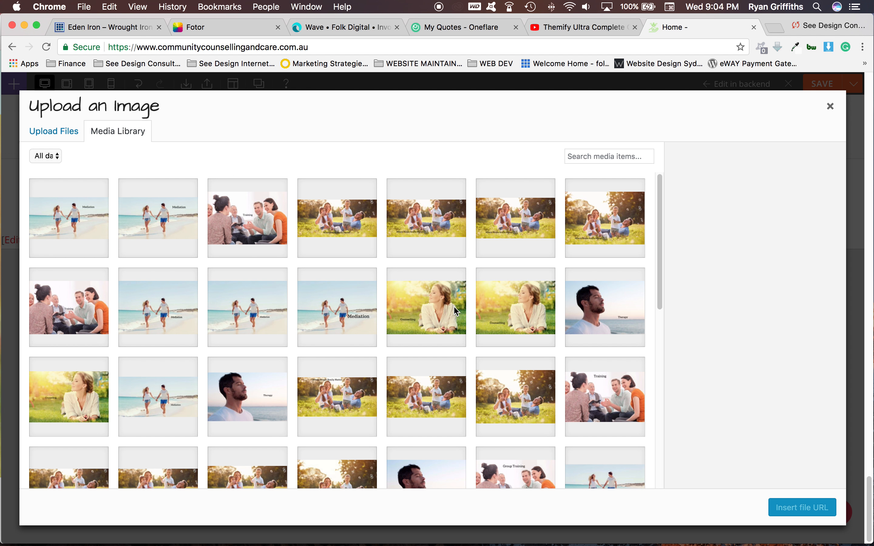
mouse_move(242, 475)
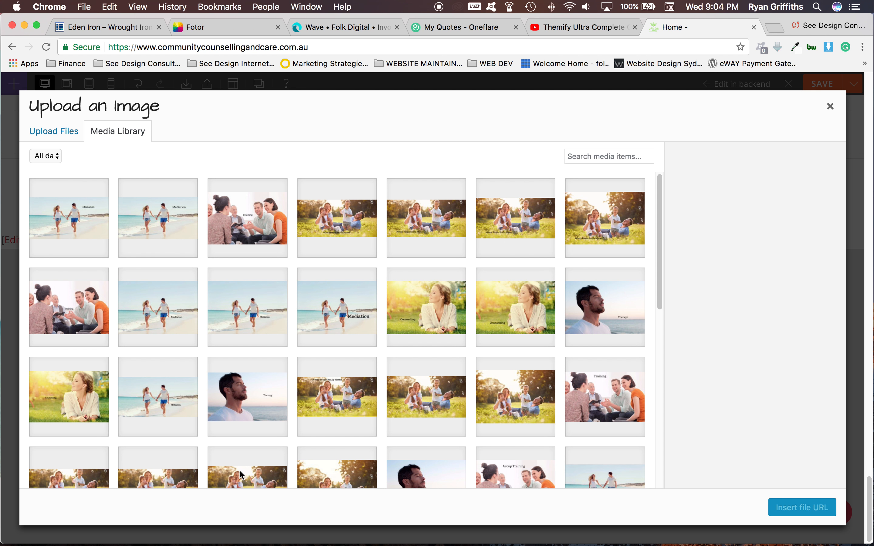
mouse_move(147, 527)
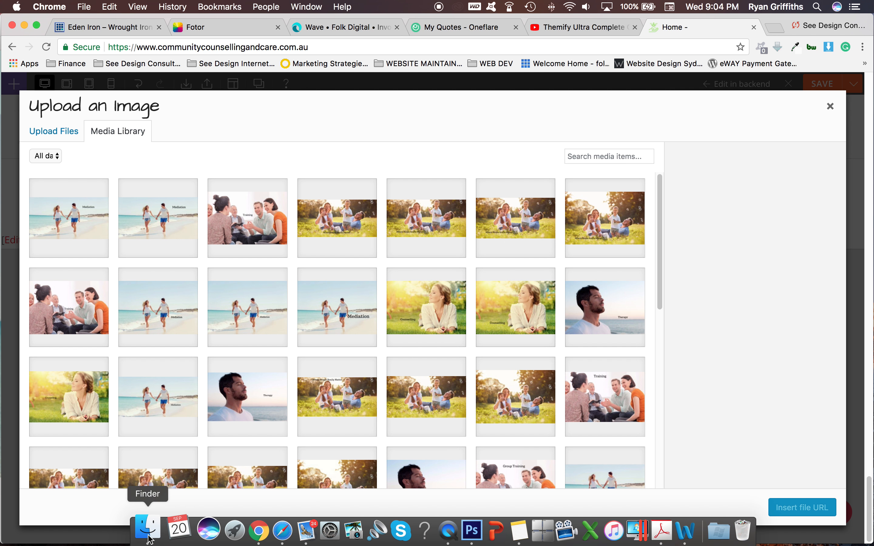
Look through recent files in Finder, then return to the counsellor photo's image settings
click(146, 530)
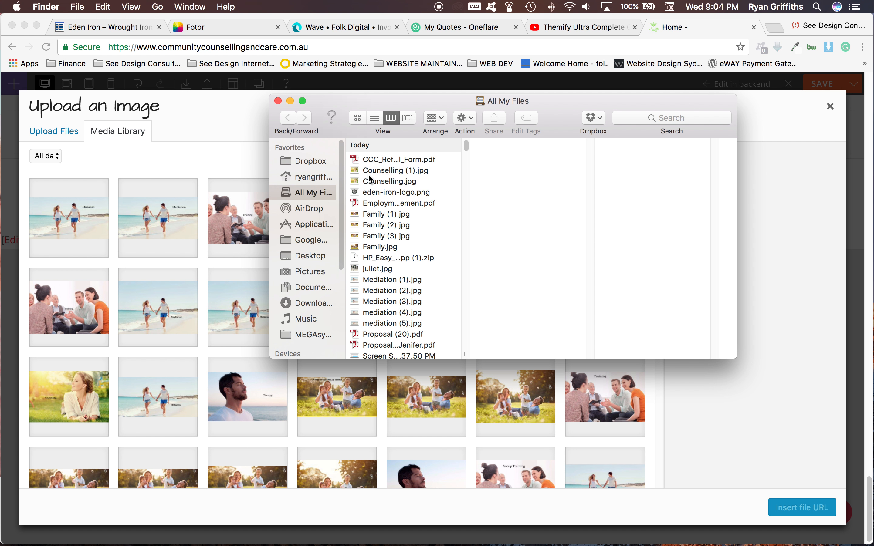
click(394, 170)
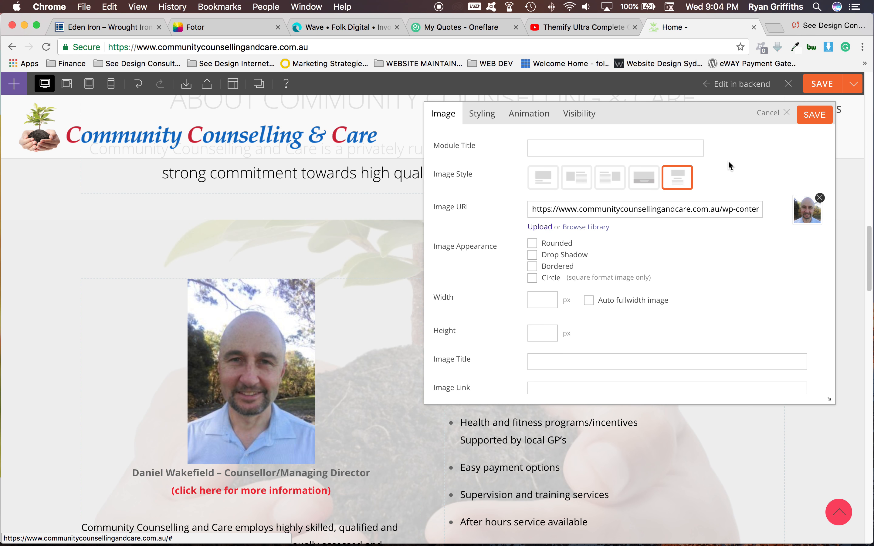
Close the counsellor photo's Image module and scroll to the empty row above the footer
click(785, 112)
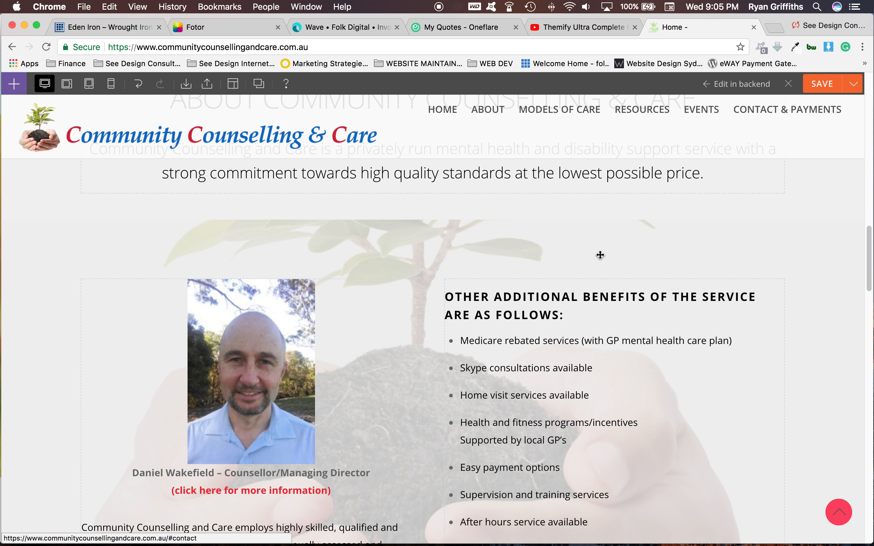
scroll(down, 3)
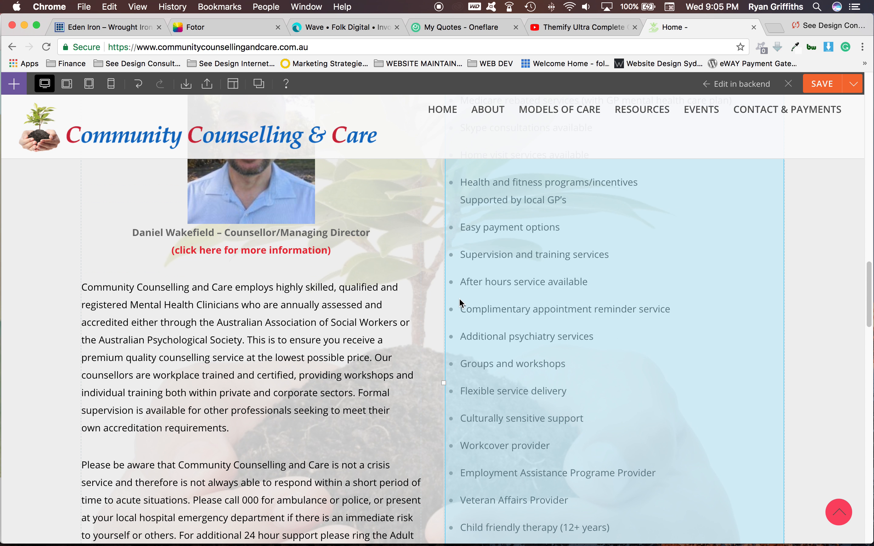
scroll(down, 3)
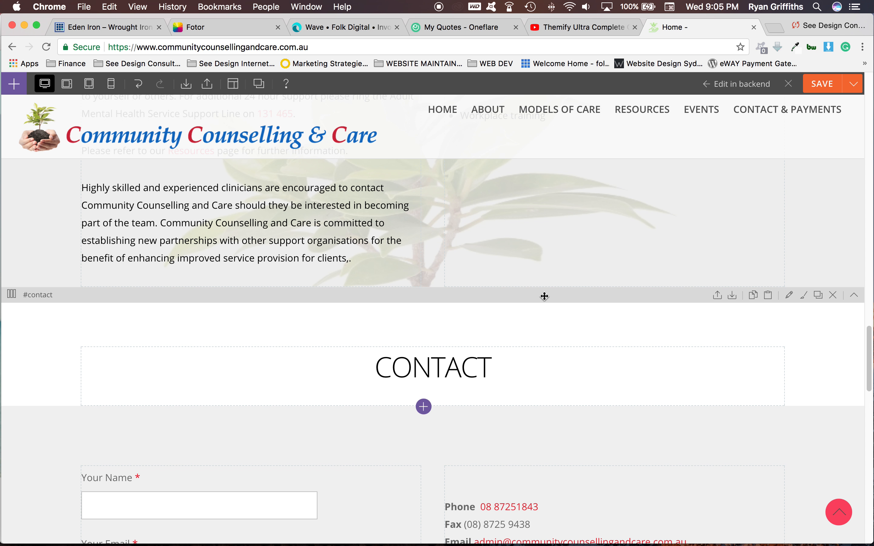
mouse_move(637, 341)
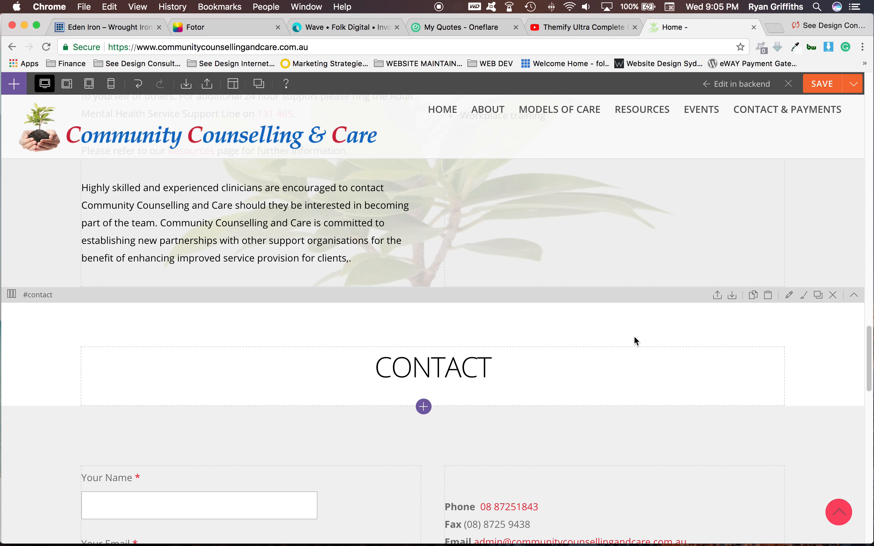
scroll(down, 3)
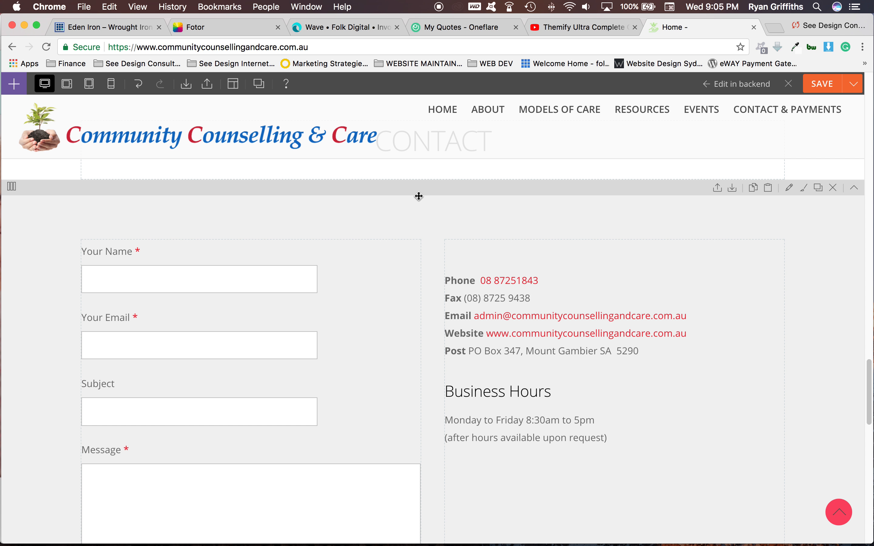
scroll(down, 3)
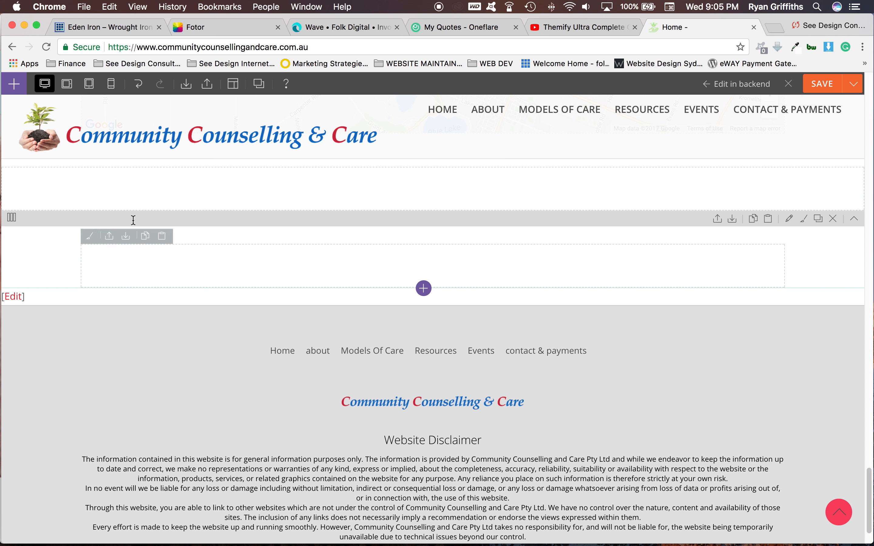
Bring up the Modules panel and browse its list for content to add to the empty row
click(13, 83)
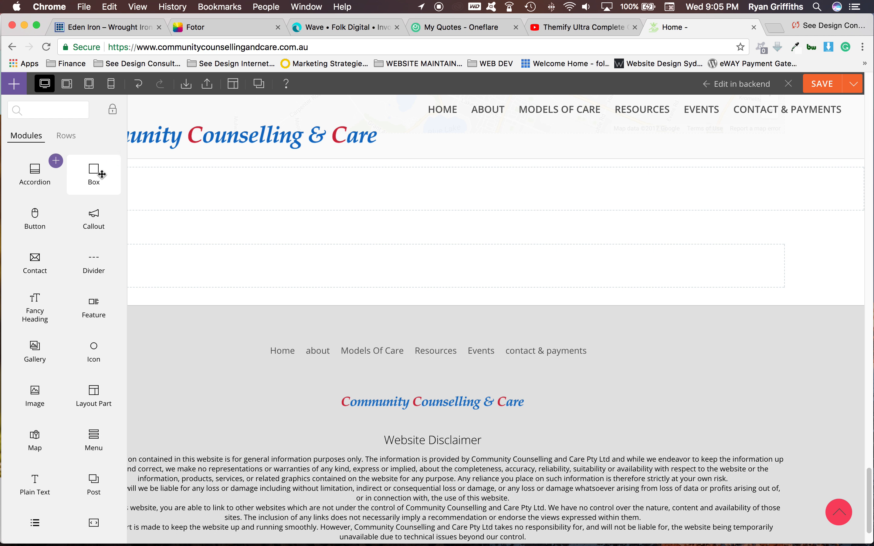
mouse_move(35, 263)
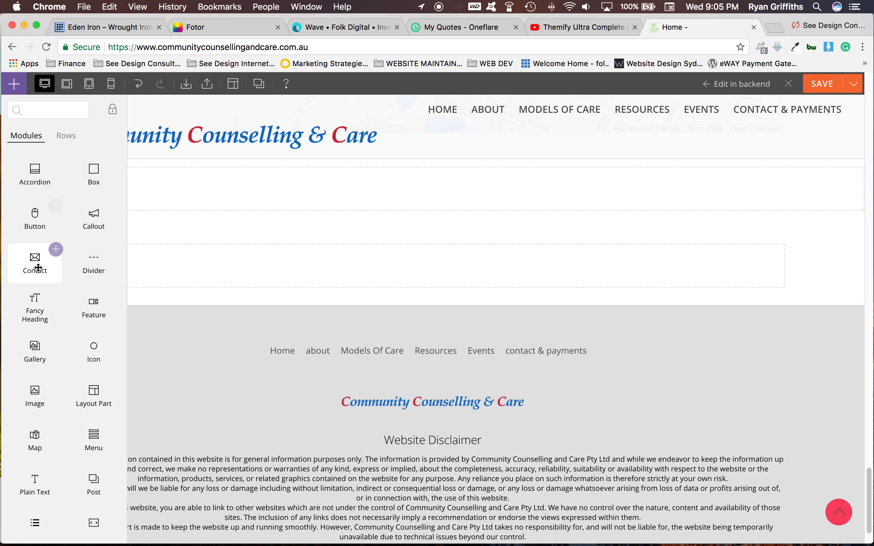
scroll(down, 3)
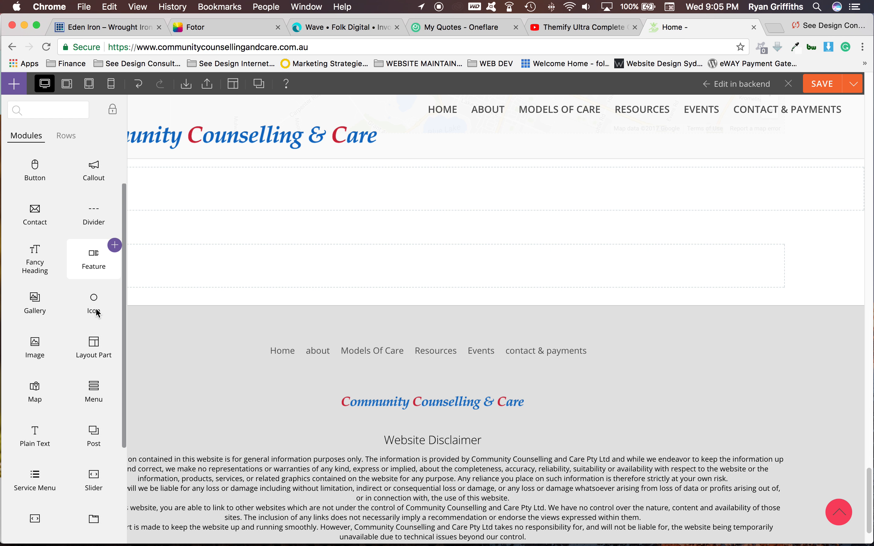
scroll(down, 3)
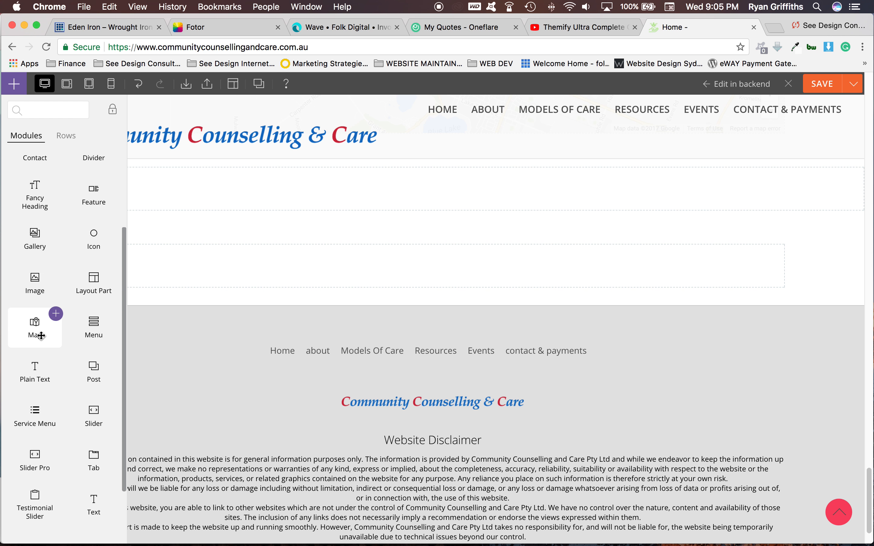
scroll(down, 3)
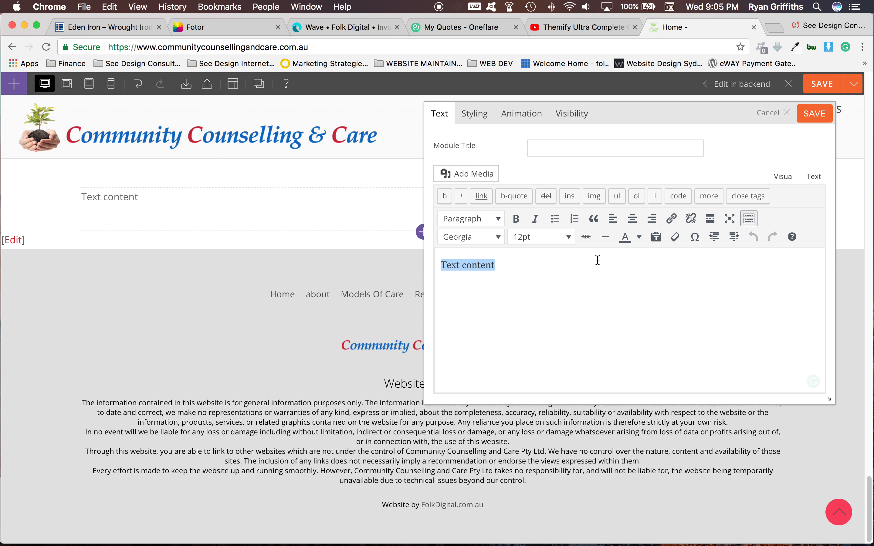
Delete the 'Text content' placeholder and cancel the new Text module, leaving the bottom row empty
key(Delete)
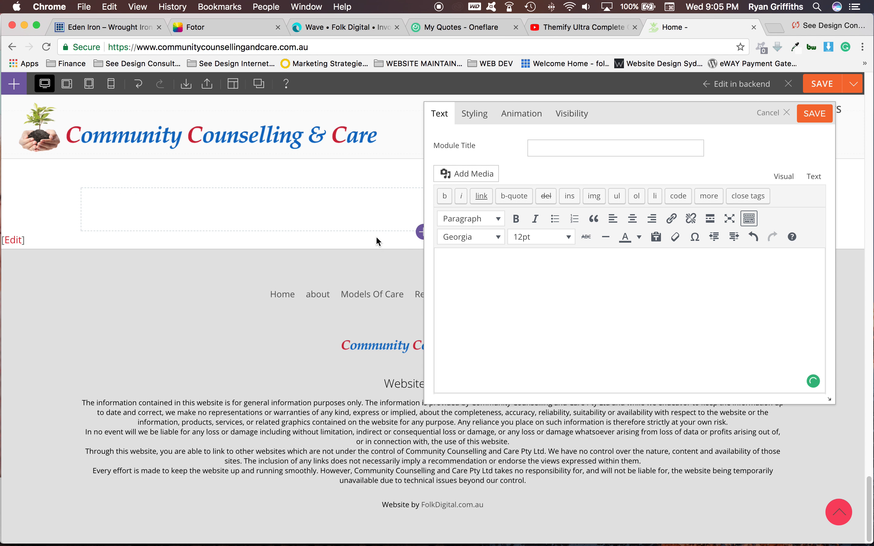
mouse_move(767, 113)
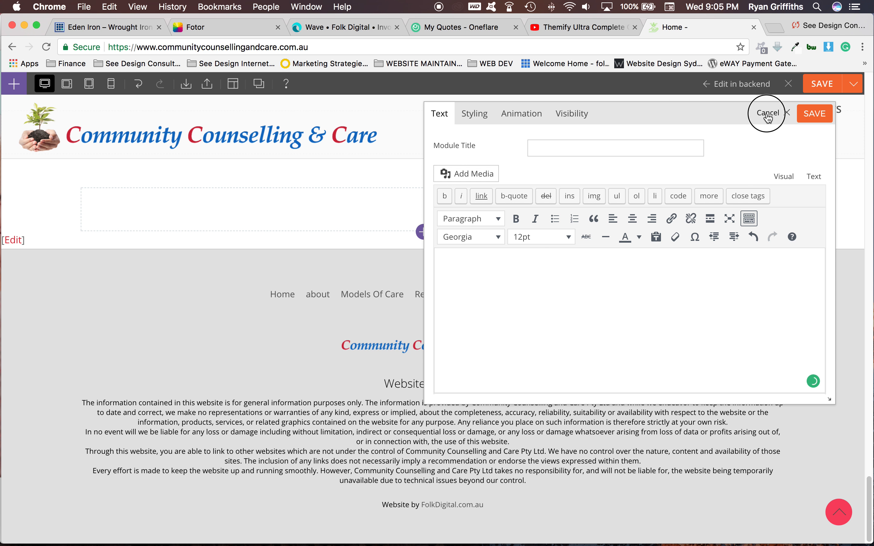
click(767, 113)
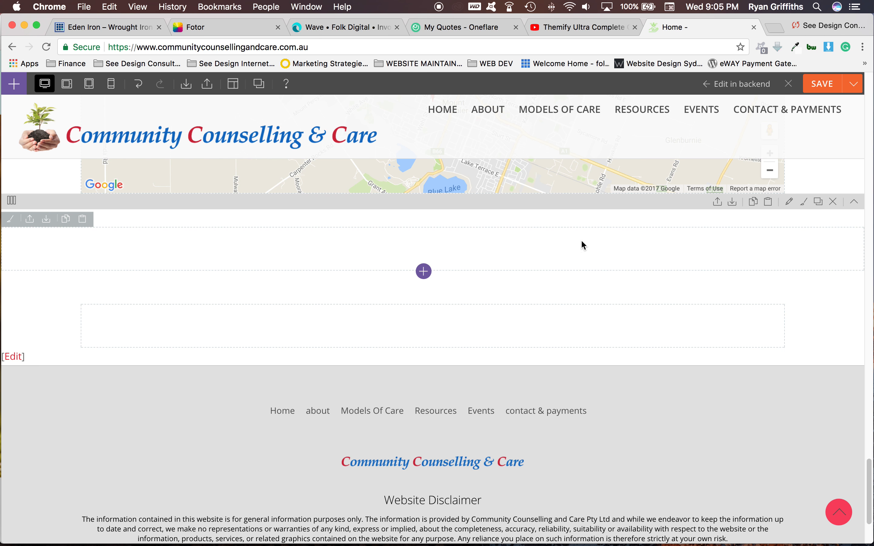
scroll(up, 3)
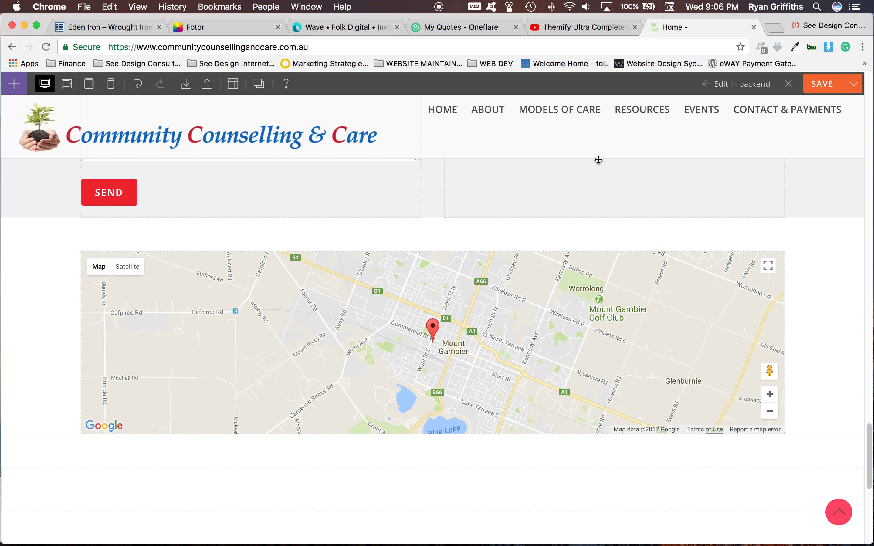
mouse_move(445, 10)
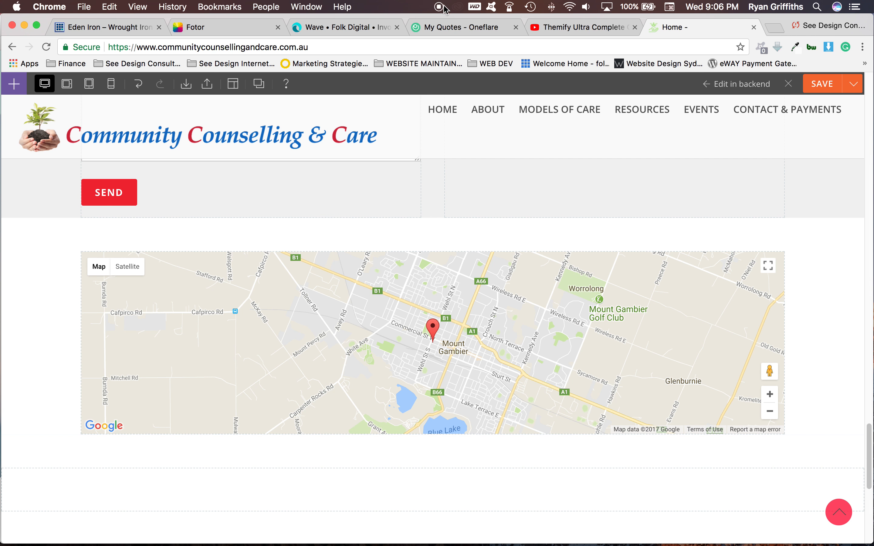